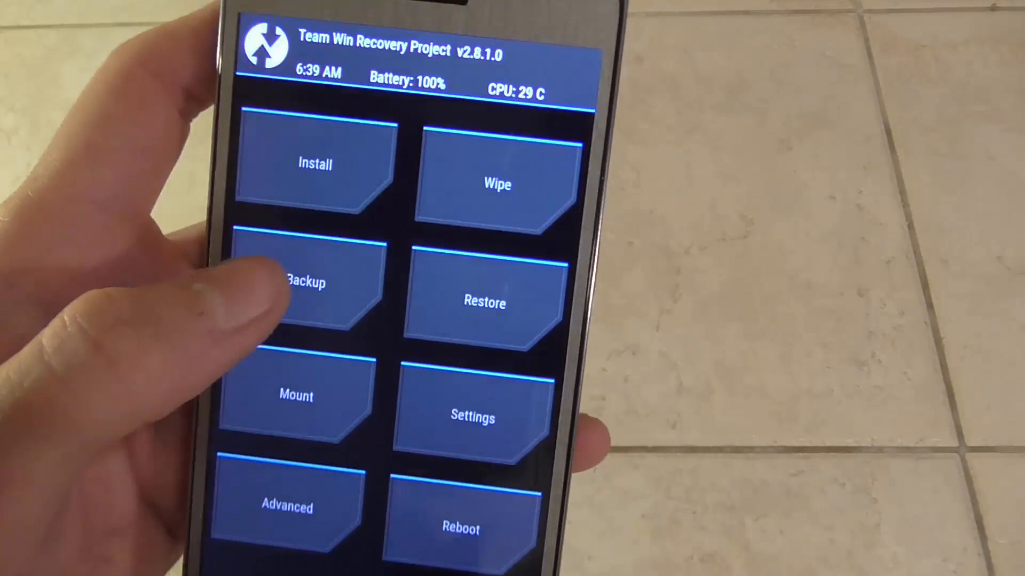
Step: Open TWRP Backup with the Boot, System, Data and Cache partitions checked
left_click(314, 282)
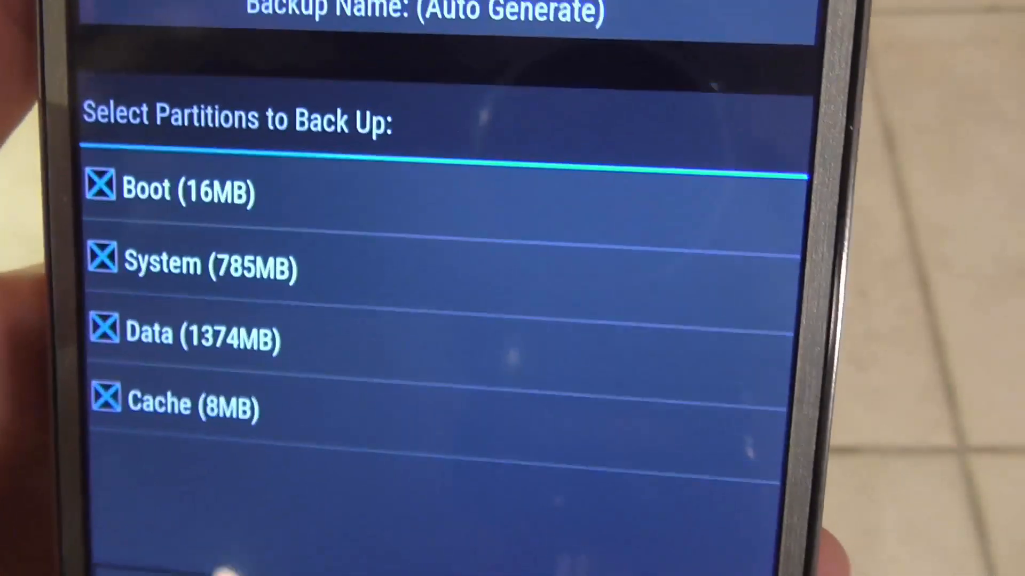
scroll("down", 3)
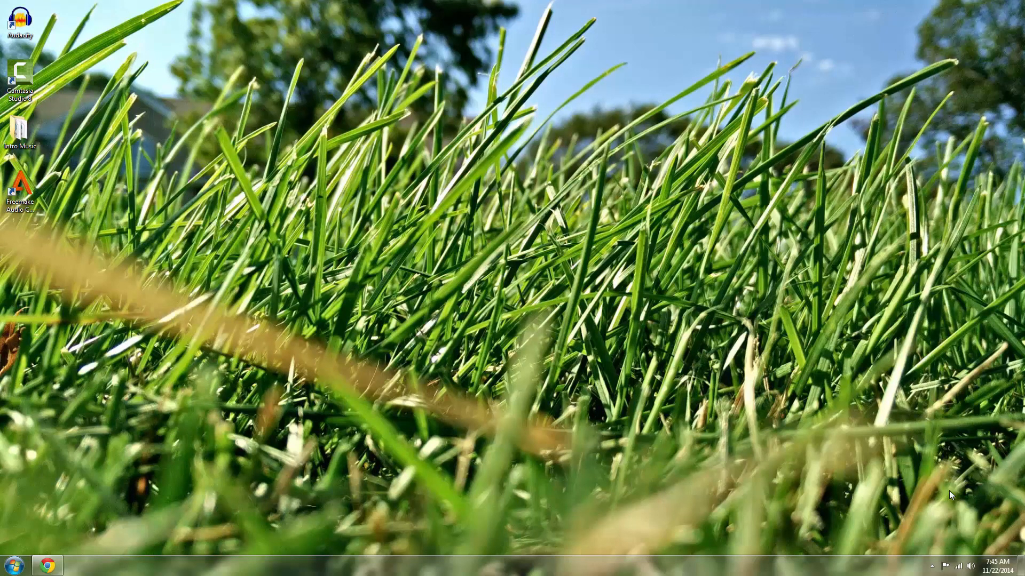
mouse_move(549, 171)
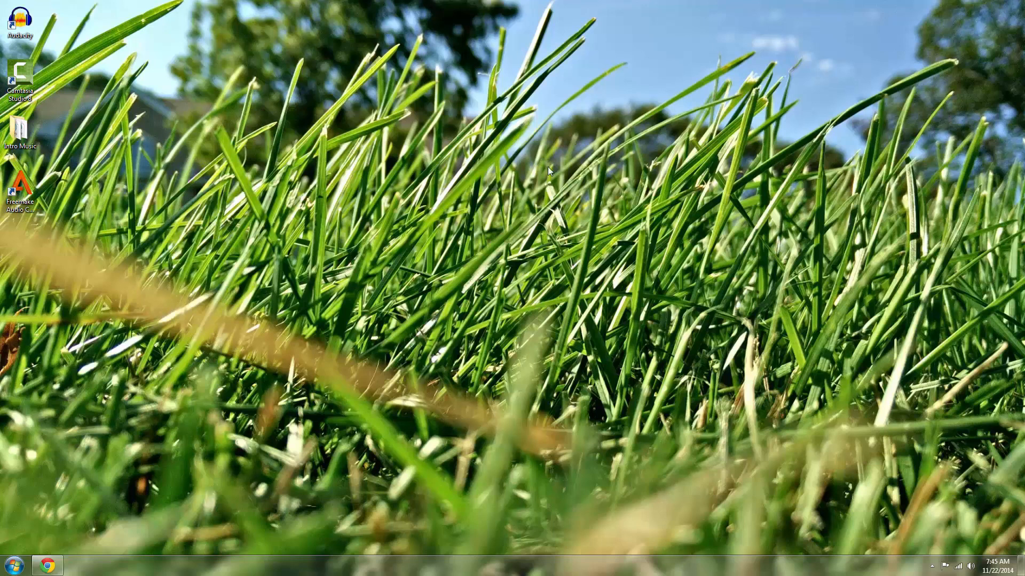
mouse_move(492, 222)
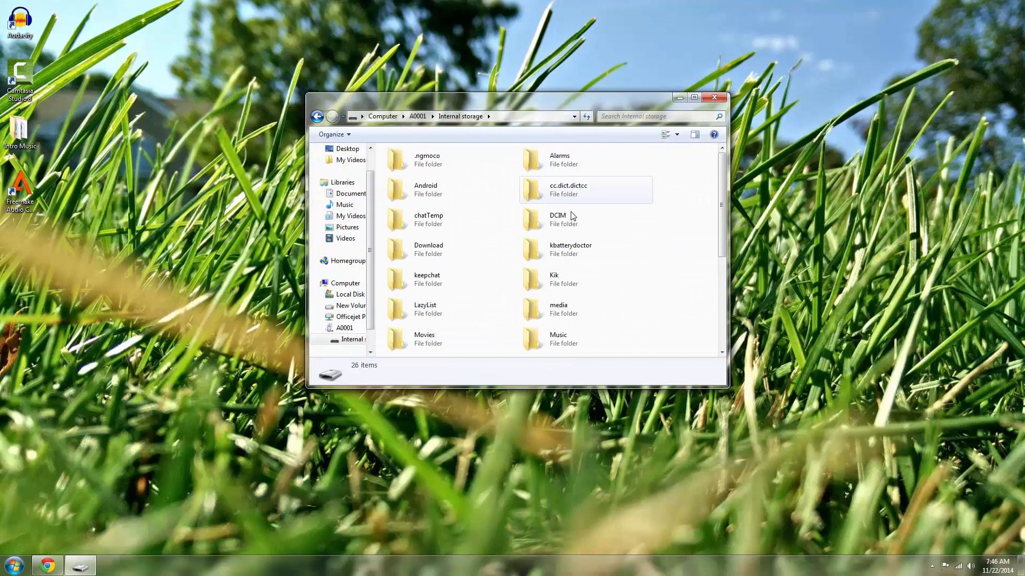
Step: Paste the phone's TWRP backup folder into New Volume (E:) and close Explorer
right_click(558, 312)
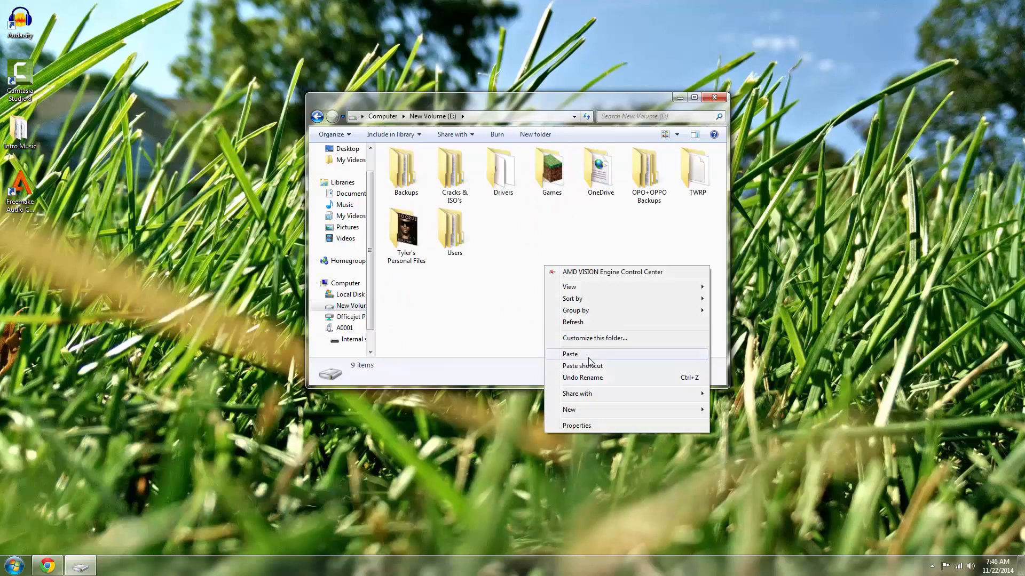
left_click(696, 168)
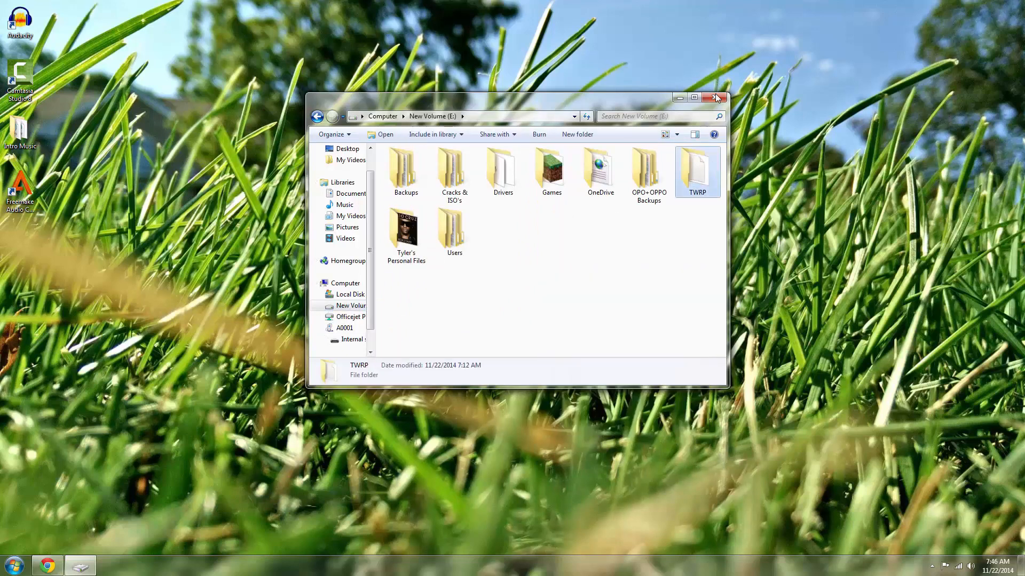
left_click(717, 97)
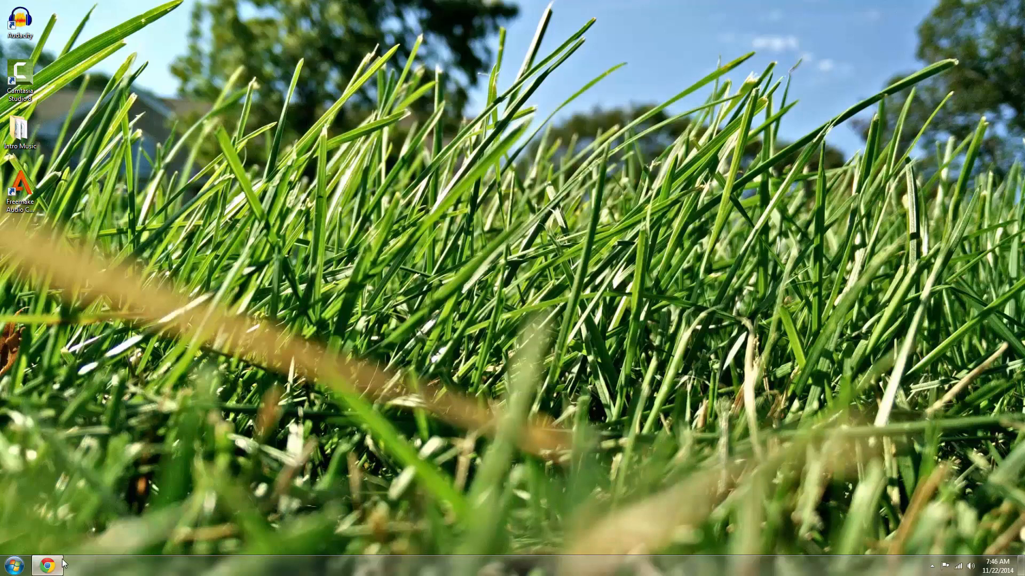
Step: Download LS-LP-v4.0-2014-11-21-liquid_bacon.zip from LiquidSmooth's One_Plus_One folder
left_click(47, 564)
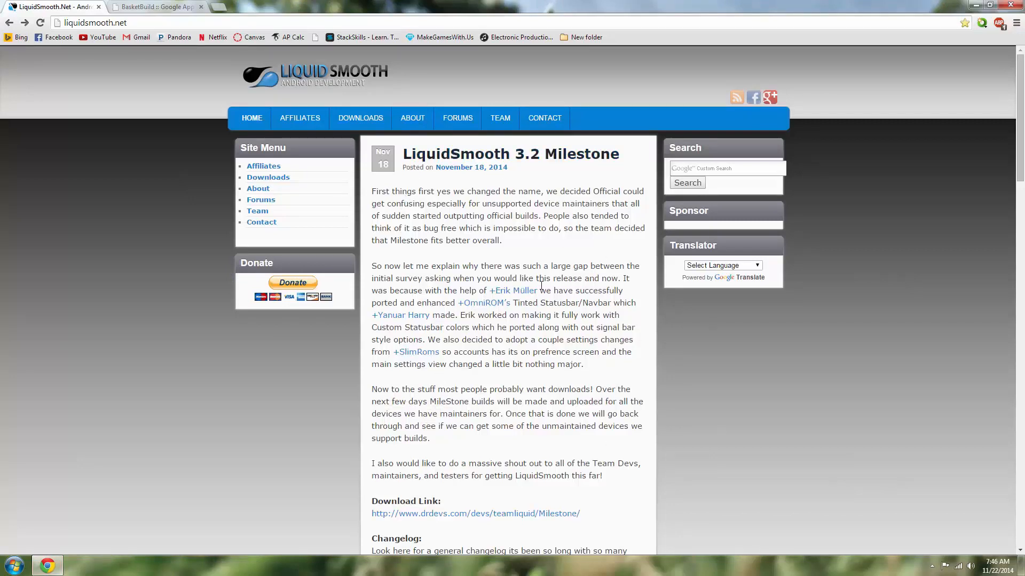
left_click(267, 177)
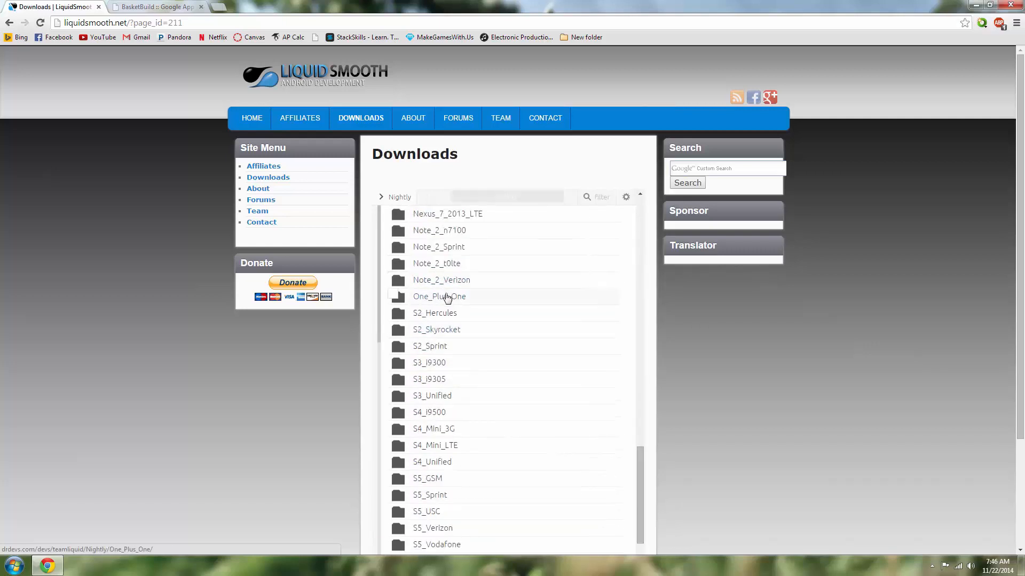
left_click(439, 296)
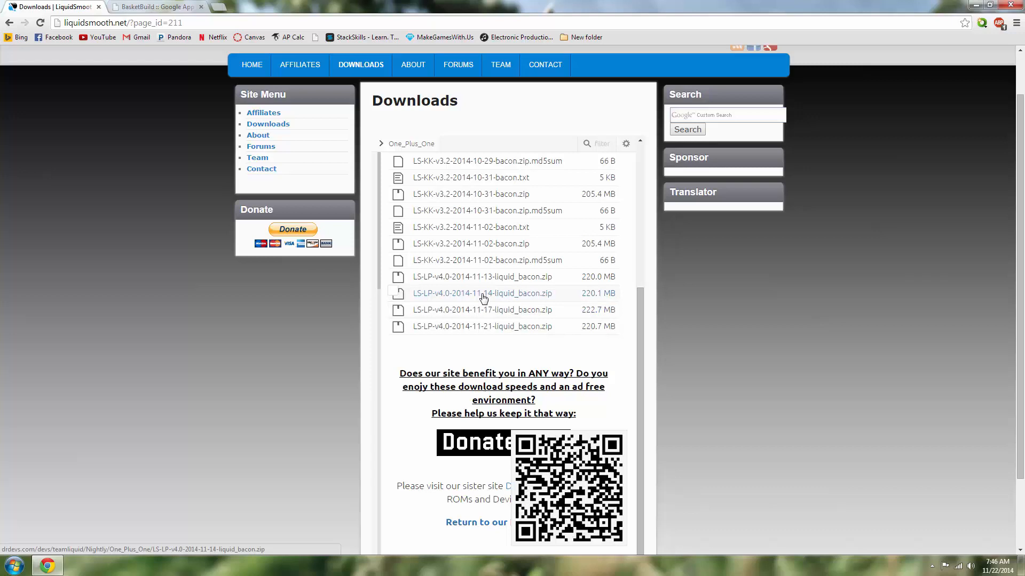
mouse_move(505, 300)
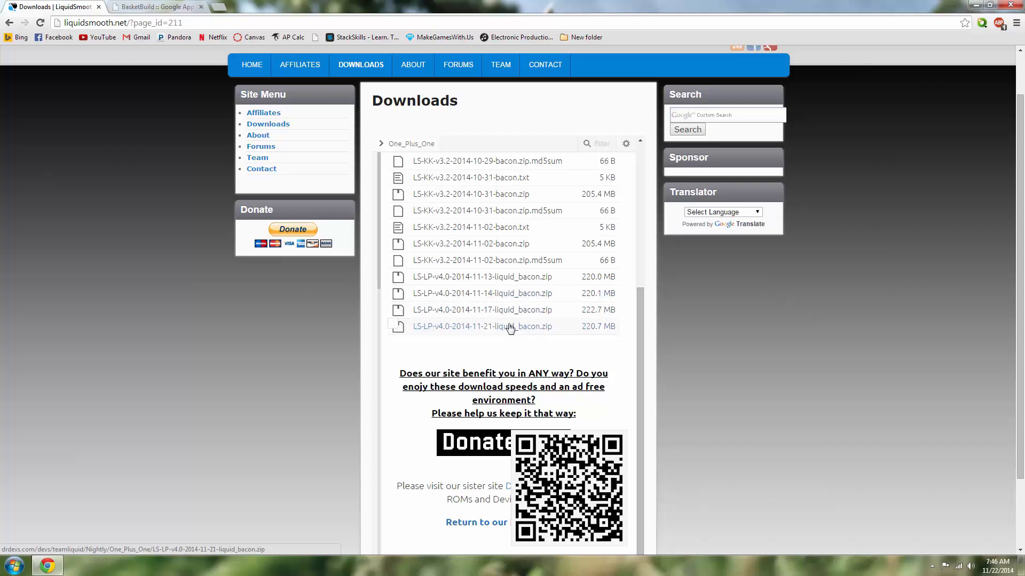
left_click(482, 326)
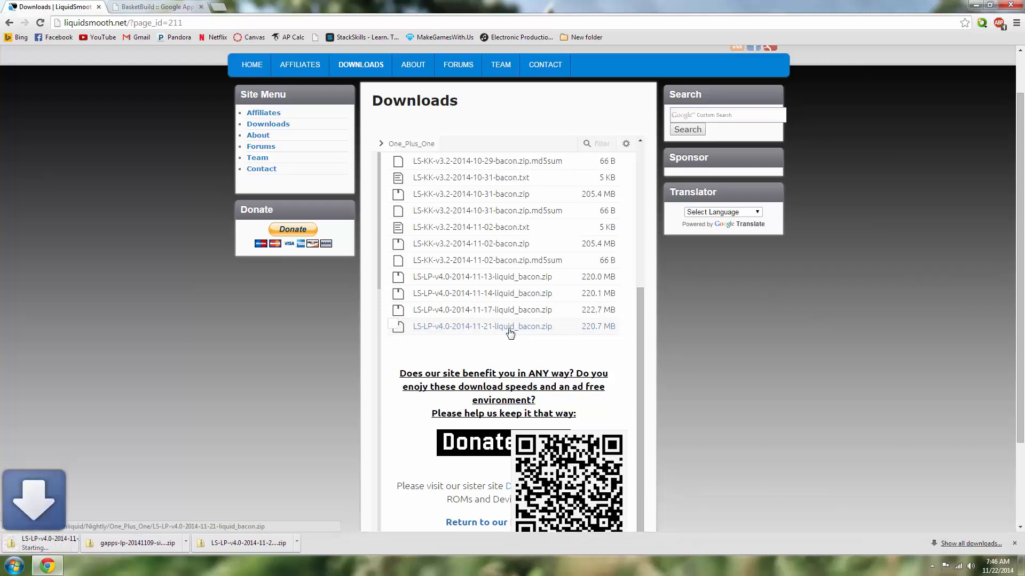
left_click(482, 326)
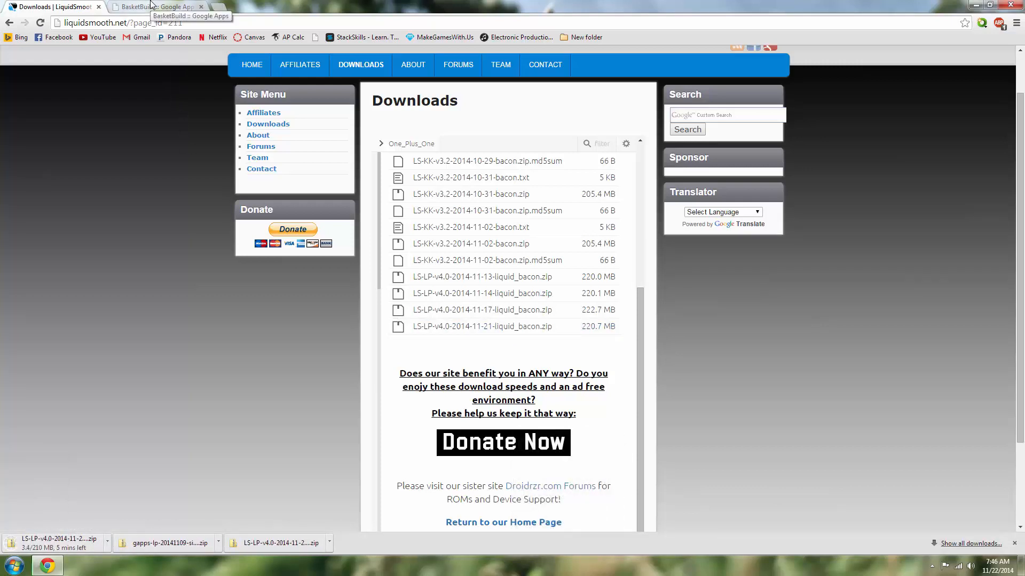
Step: Download gapps-lp-20141109-signed.zip for CM 12.0 / Android 5.0 from BasketBuild
left_click(157, 6)
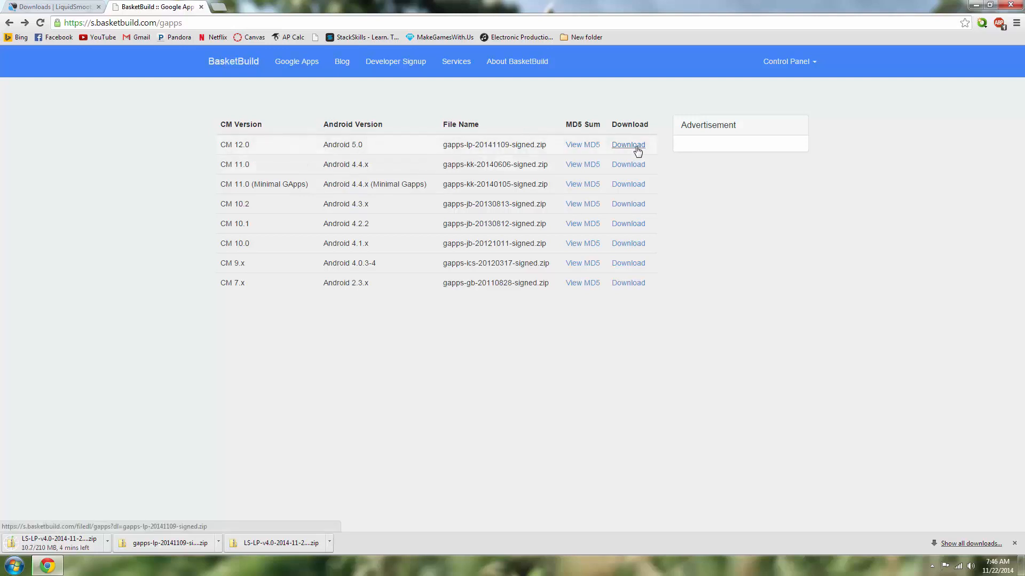
left_click(627, 144)
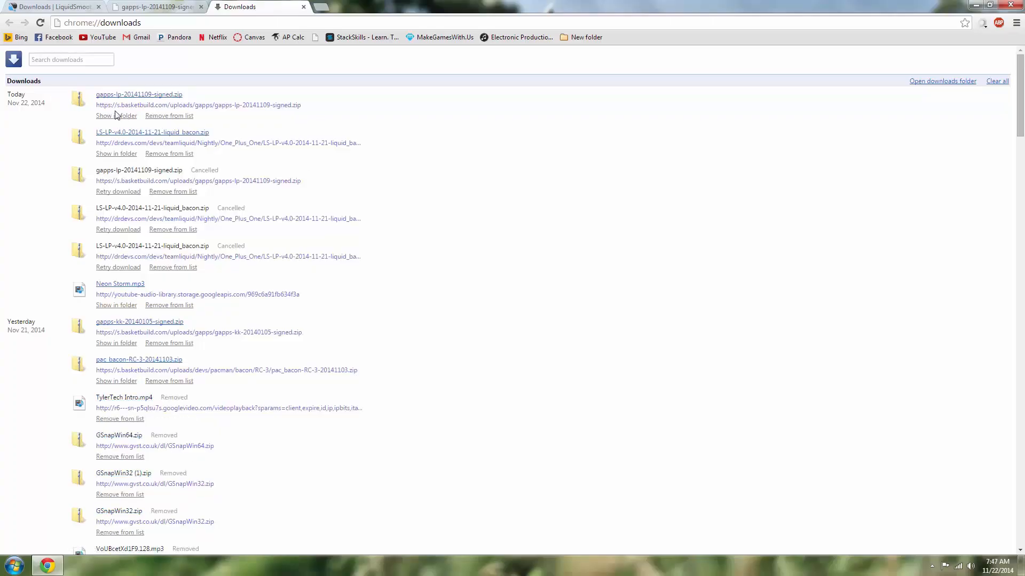
Step: Copy the Google Apps and LiquidSmooth ROM zips into the A0001 phone's internal storage
left_click(116, 115)
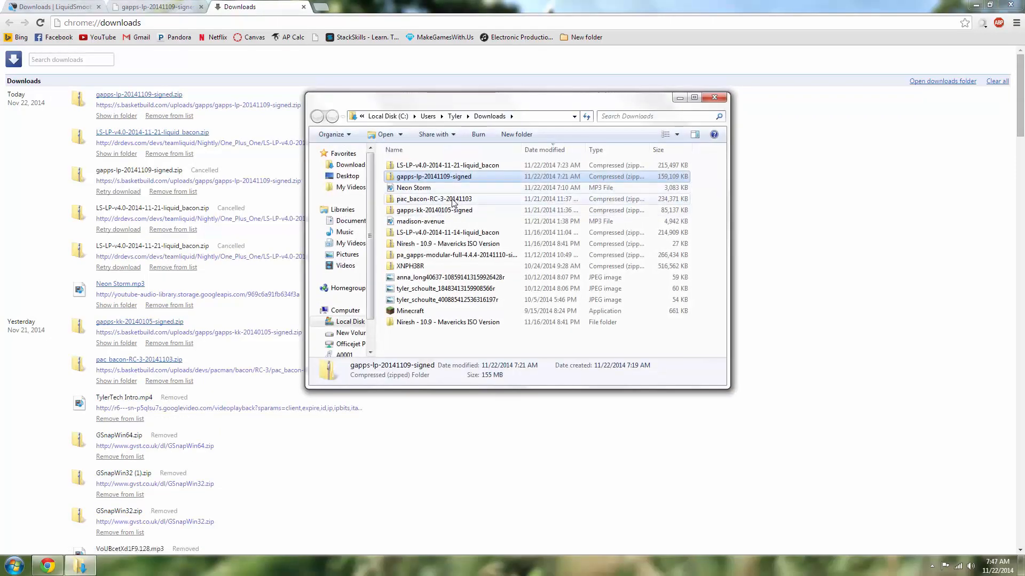
left_click(449, 165)
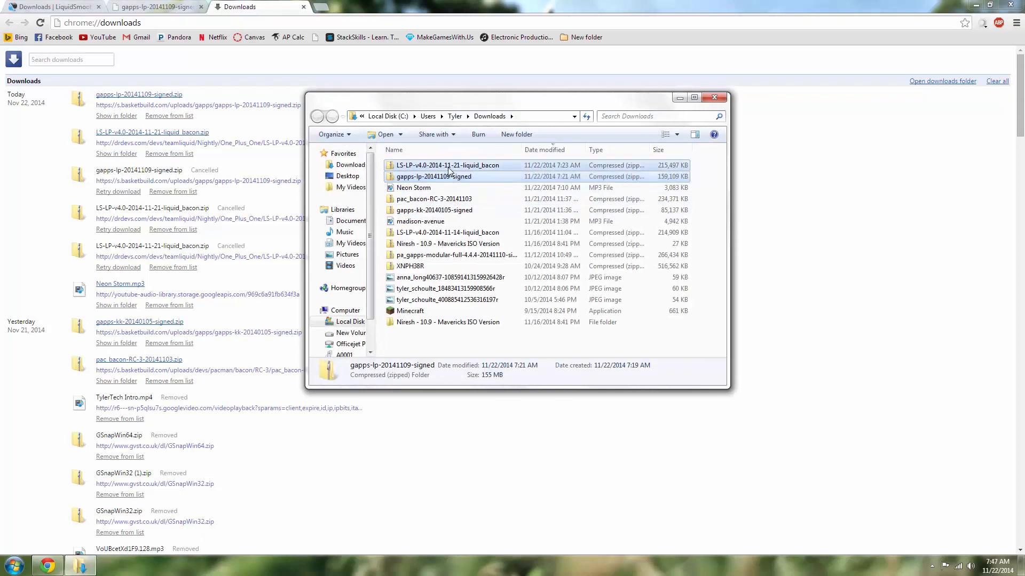
right_click(433, 176)
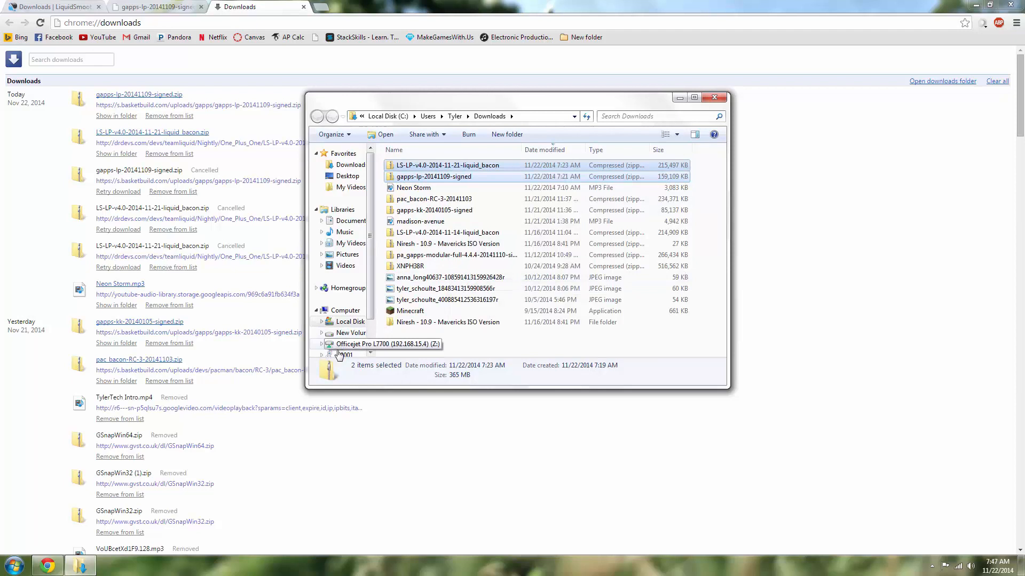
left_click(343, 355)
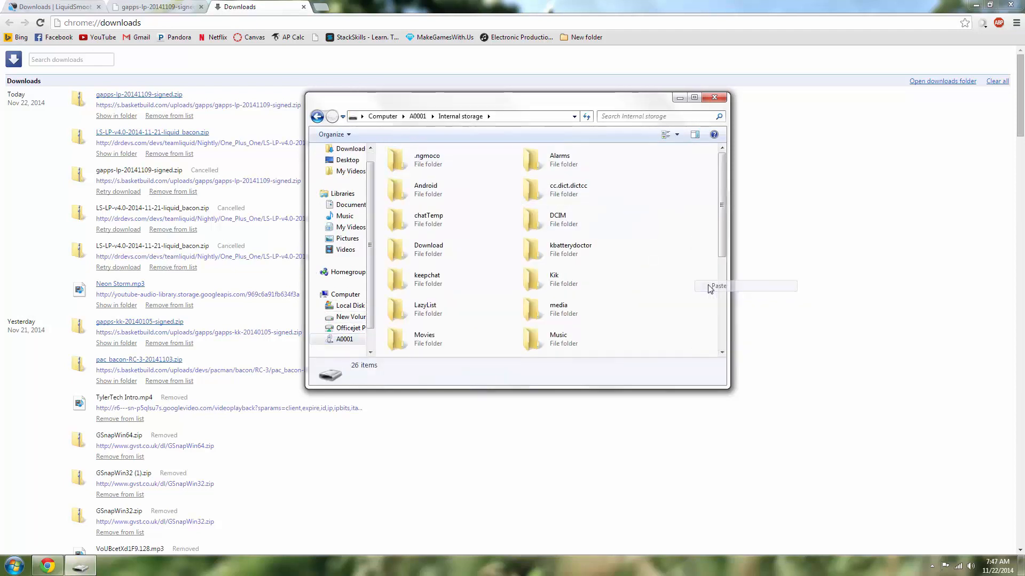
left_click(718, 286)
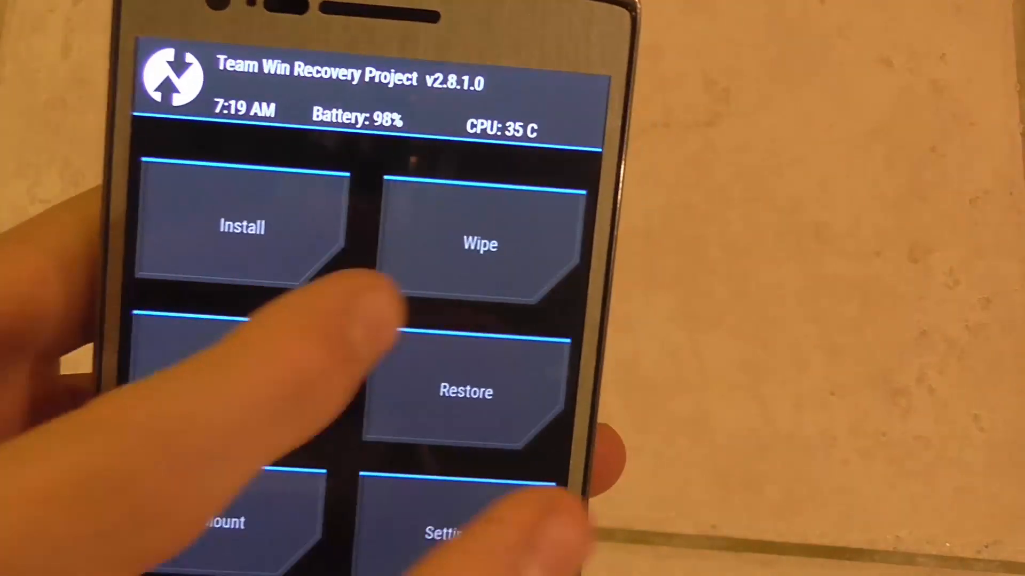
Step: Open TWRP Install and scroll to the gapps and LiquidSmooth zips in /sdcard
left_click(481, 244)
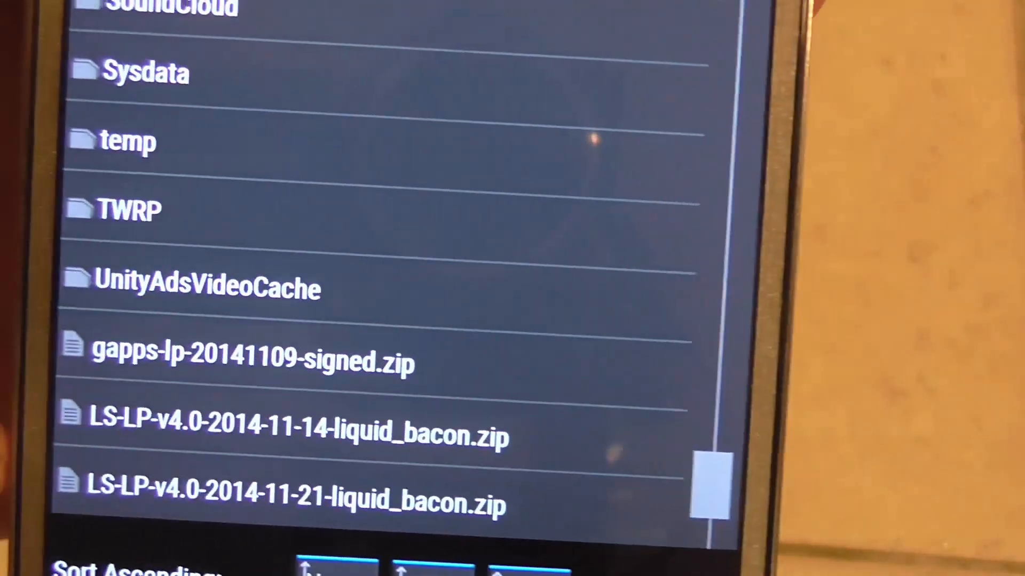
scroll("down", 3)
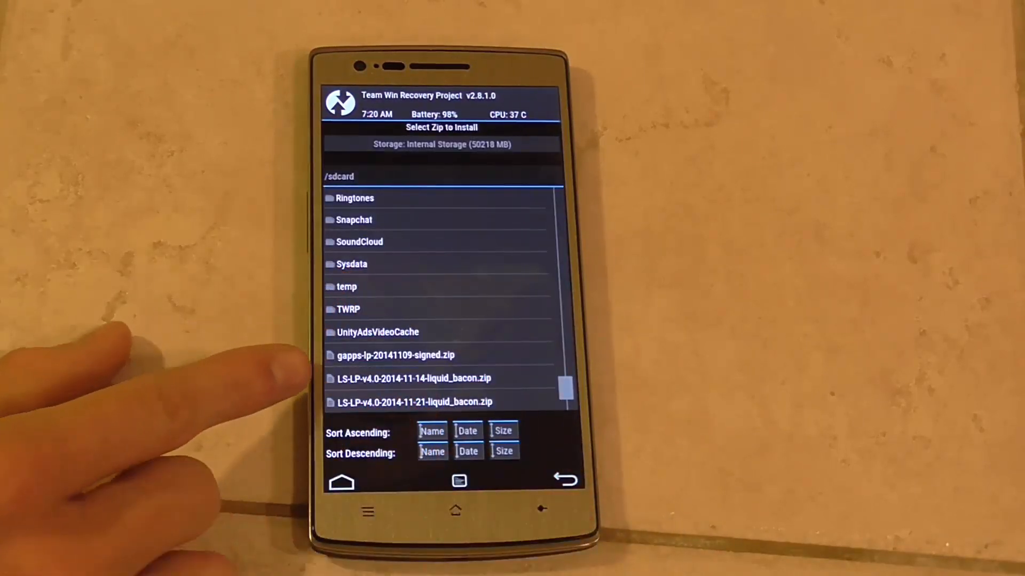
Step: Select gapps-lp-20141109-signed.zip and swipe to confirm the flash
left_click(395, 355)
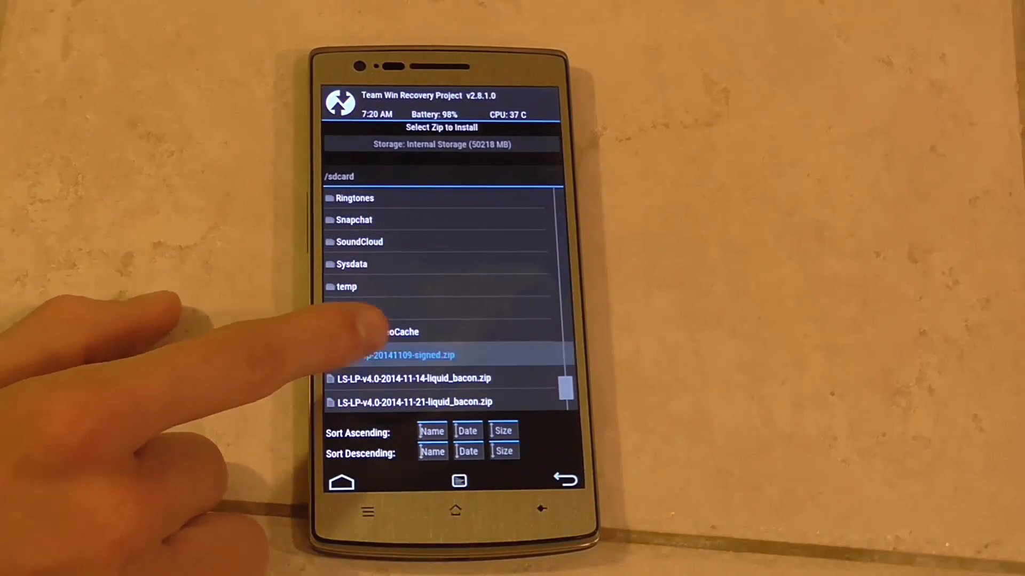
left_click(405, 355)
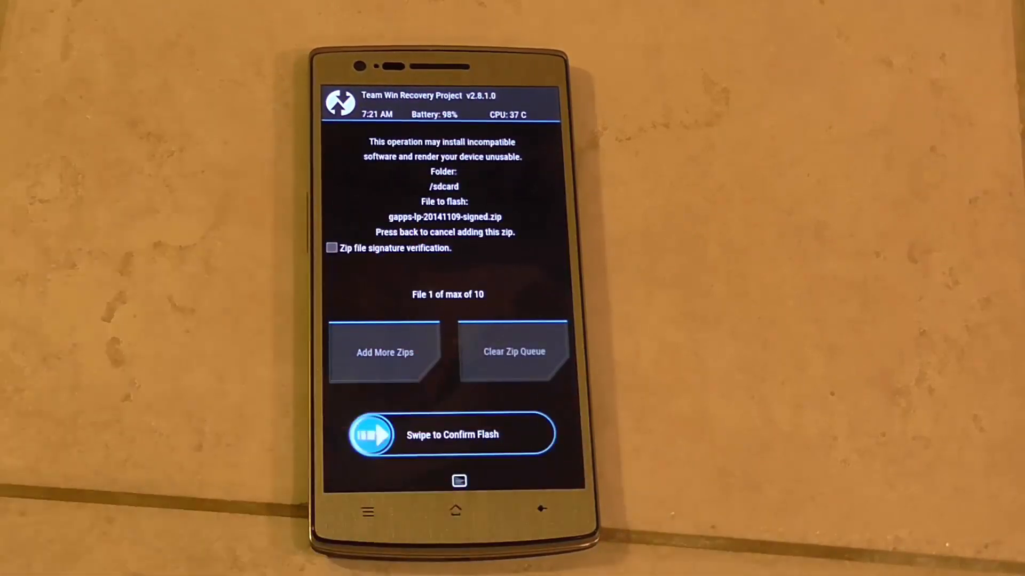
left_click_drag(373, 435, 530, 434)
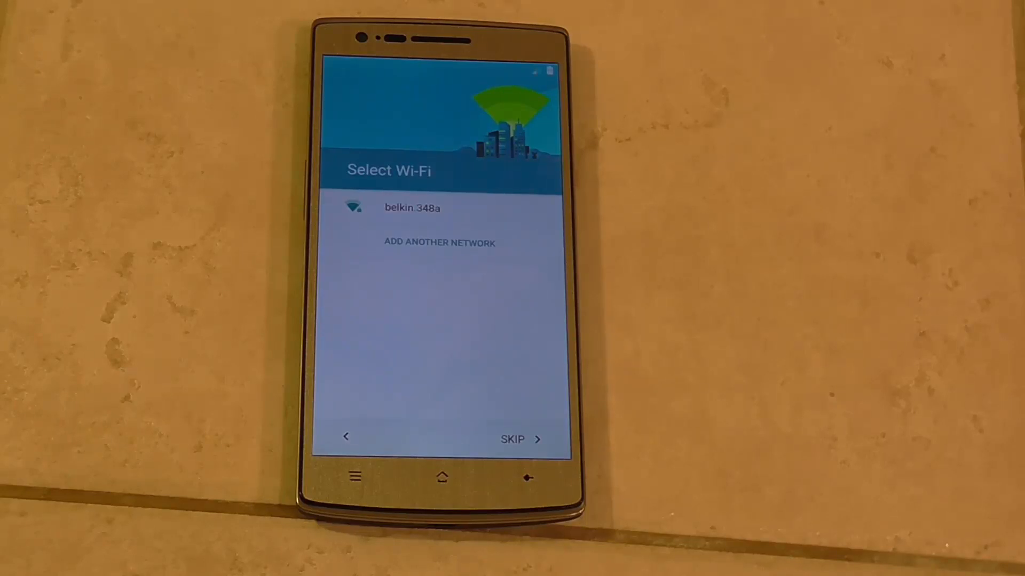
Step: Skip the Select Wi-Fi screen to reach the LiquidSmooth home screen
left_click(512, 440)
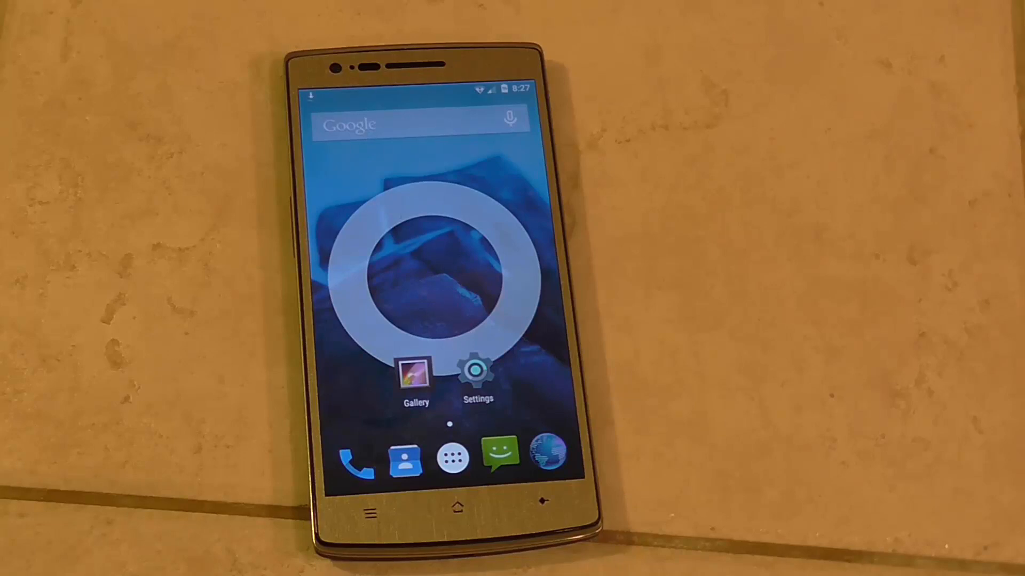